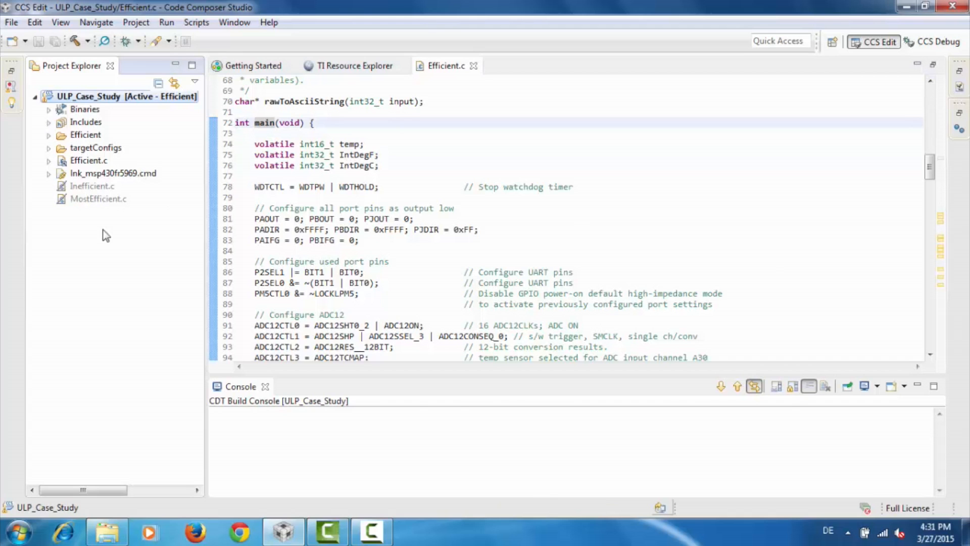
Step: Build and flash ULP_Case_Study to the MSP430, halting at main() with EnergyTrace open
right_click(90, 96)
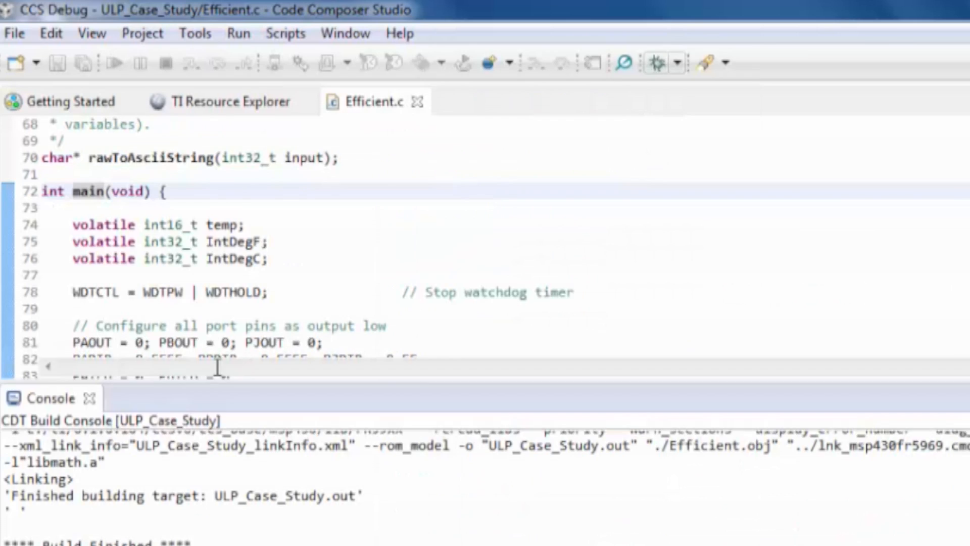
click(116, 62)
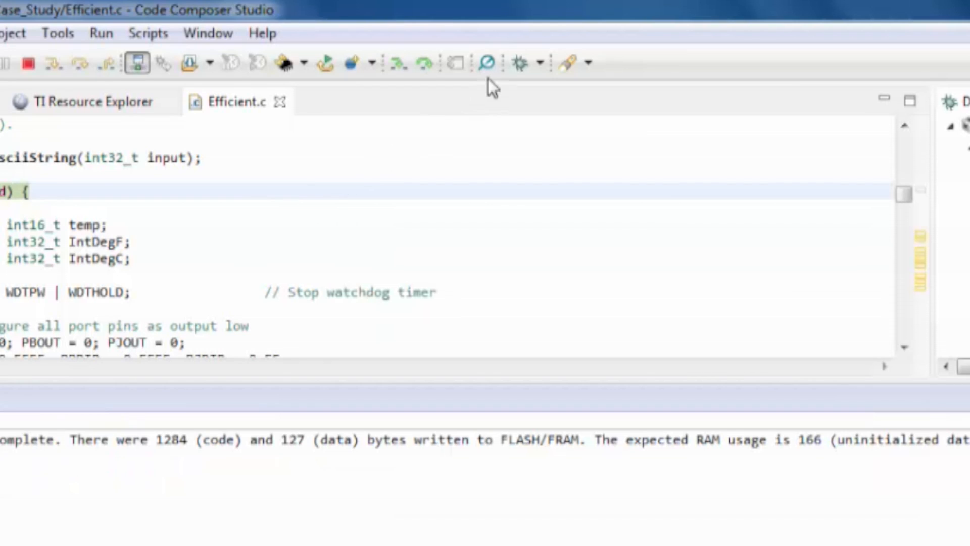
click(486, 62)
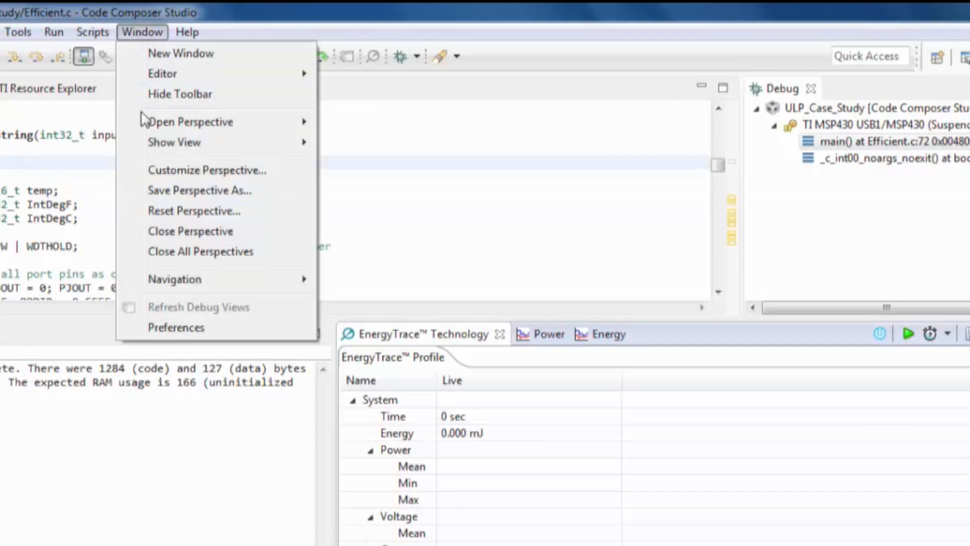
Step: In Preferences > Advanced Tools > EnergyTrace Technology, enable Auto-Launch on target connect and confirm
click(175, 327)
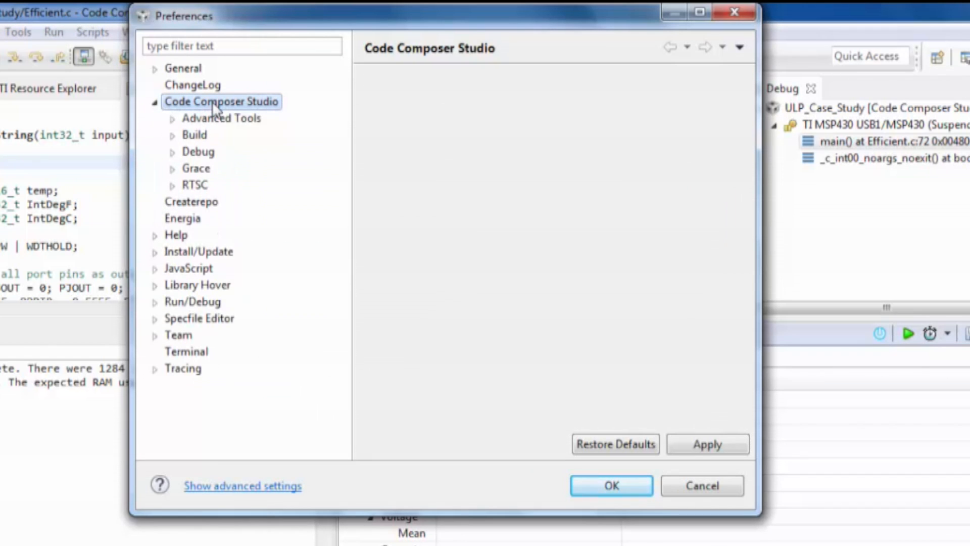
click(221, 118)
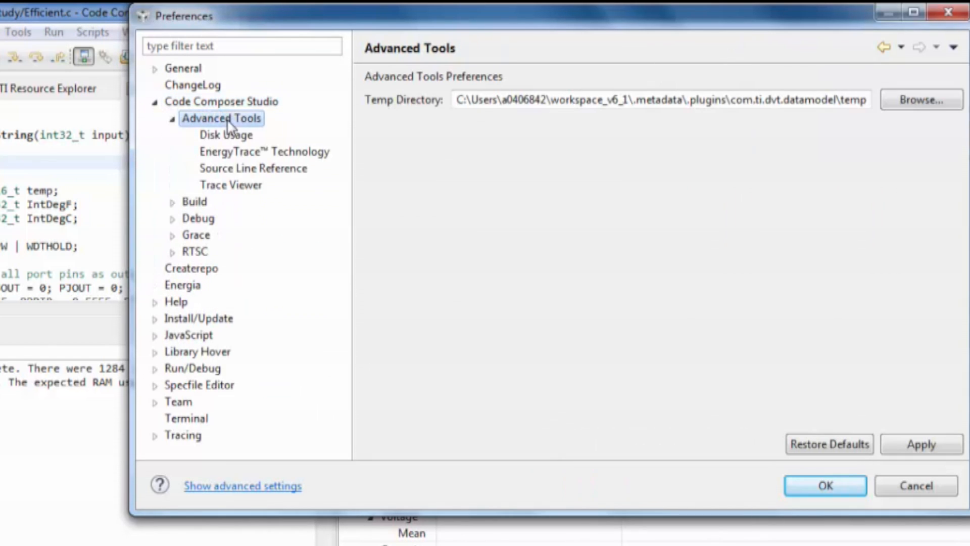
click(234, 151)
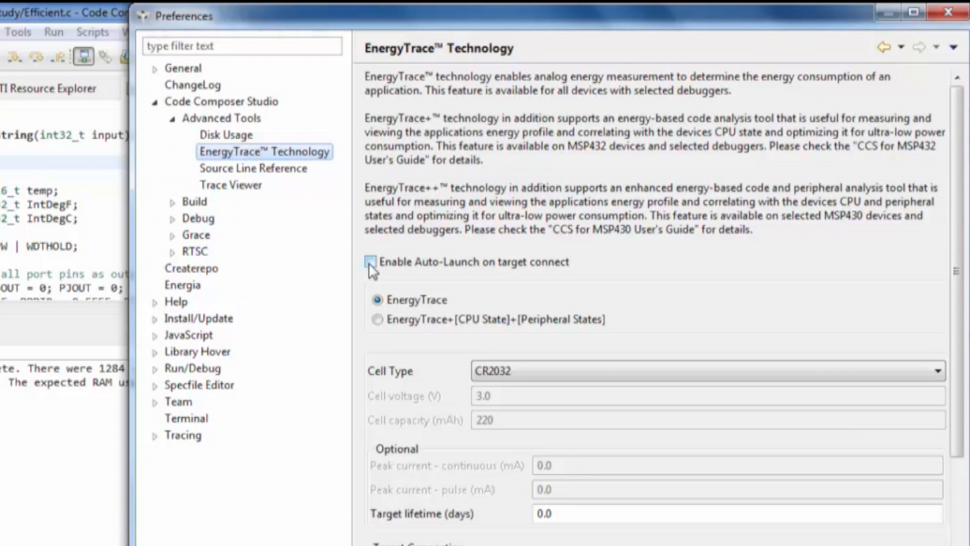
click(371, 262)
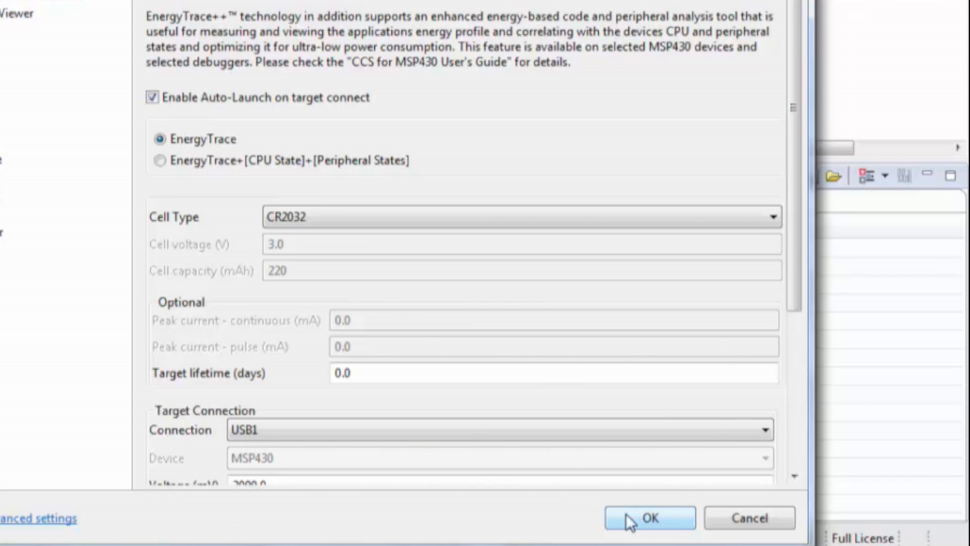
click(650, 518)
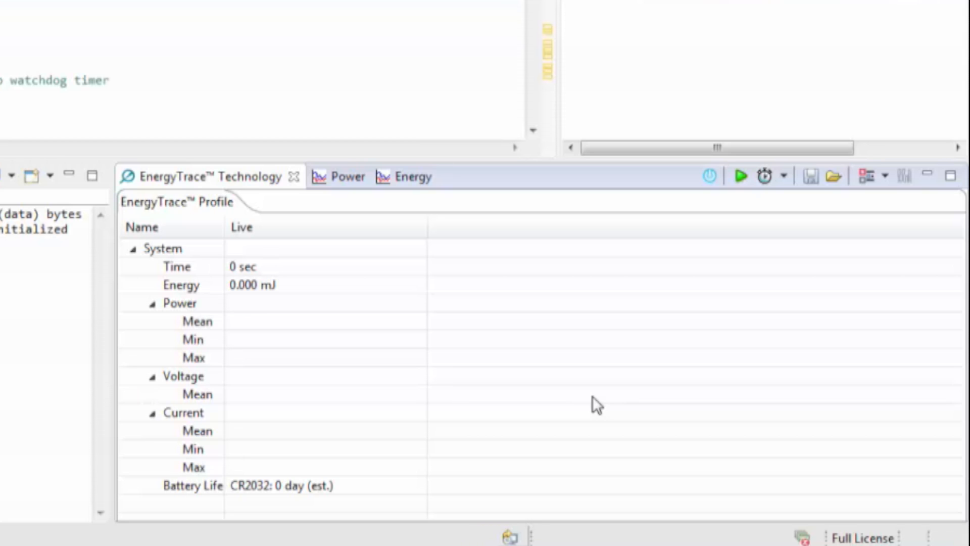
click(347, 177)
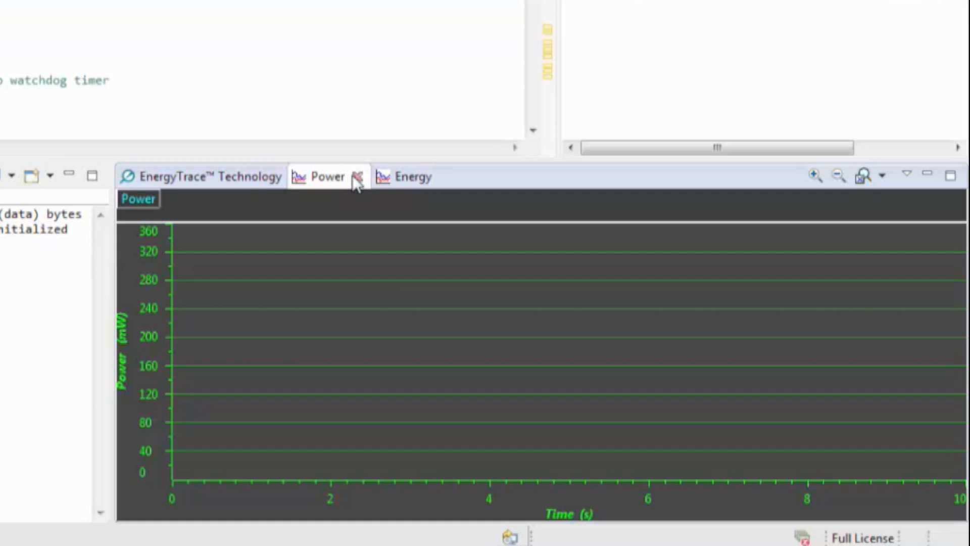
click(399, 176)
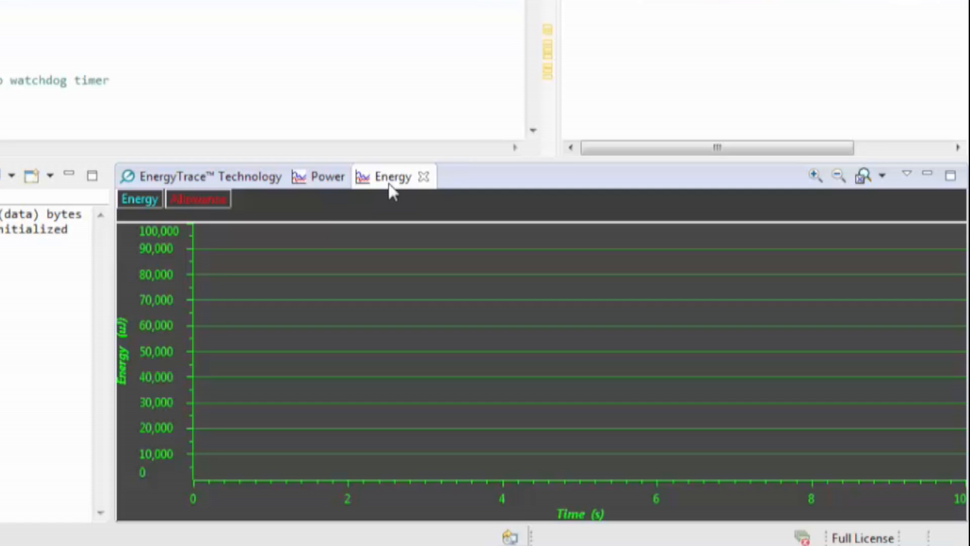
click(209, 177)
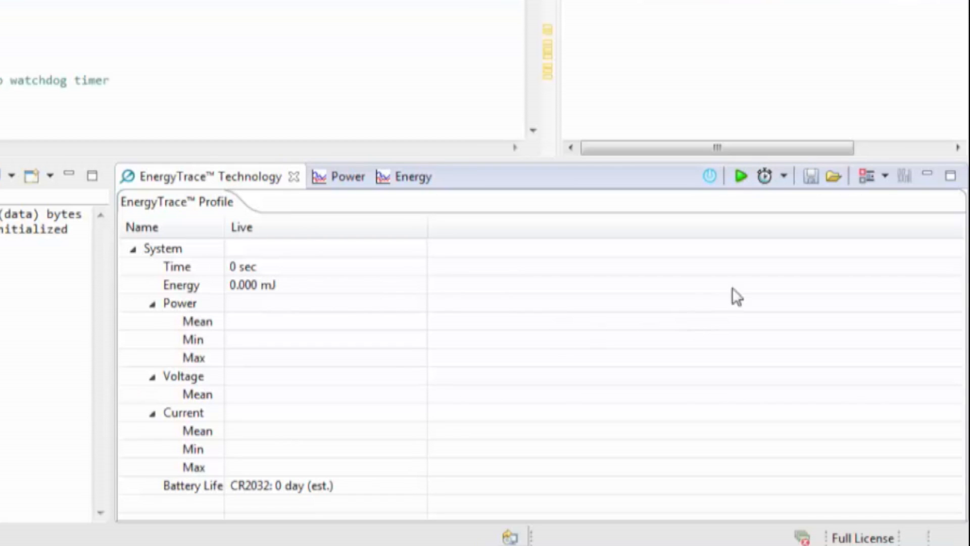
mouse_move(707, 176)
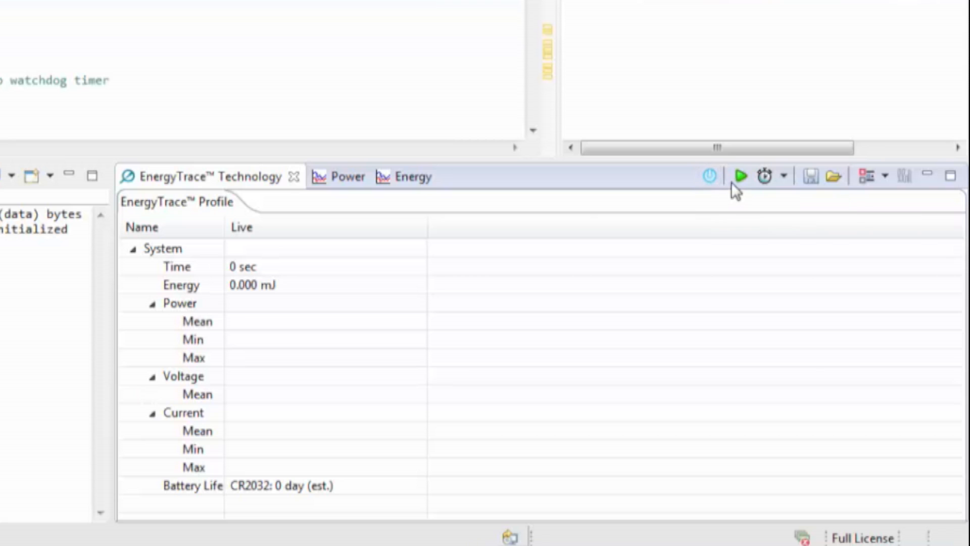
mouse_move(741, 175)
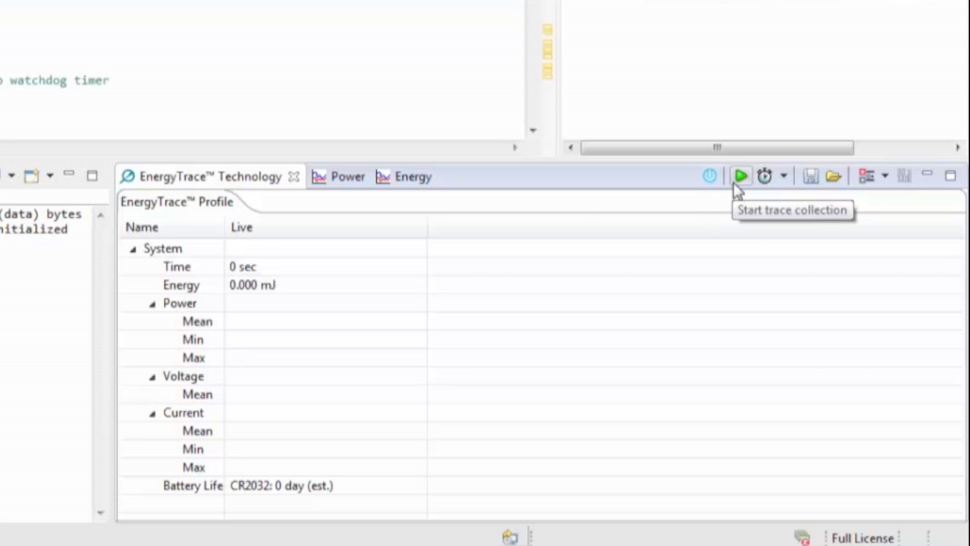
mouse_move(768, 179)
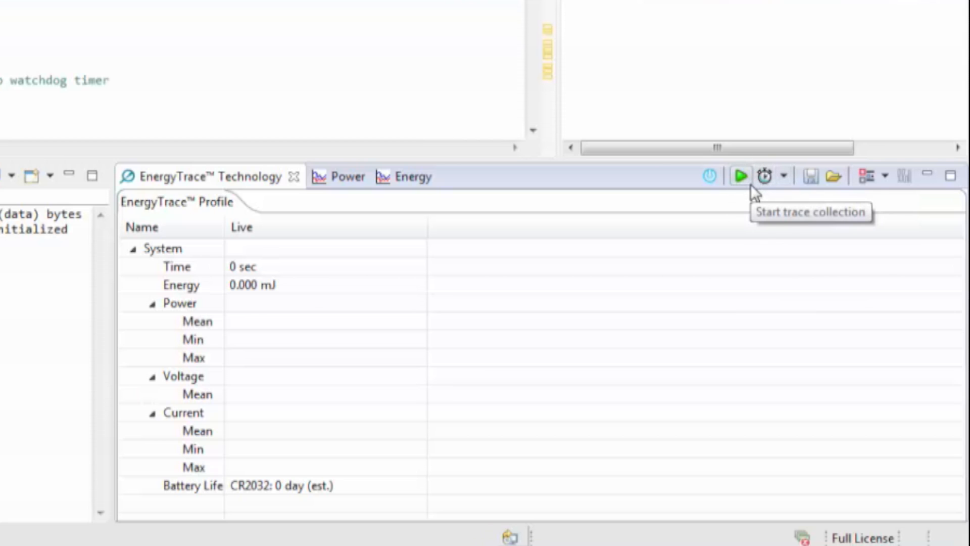
click(784, 176)
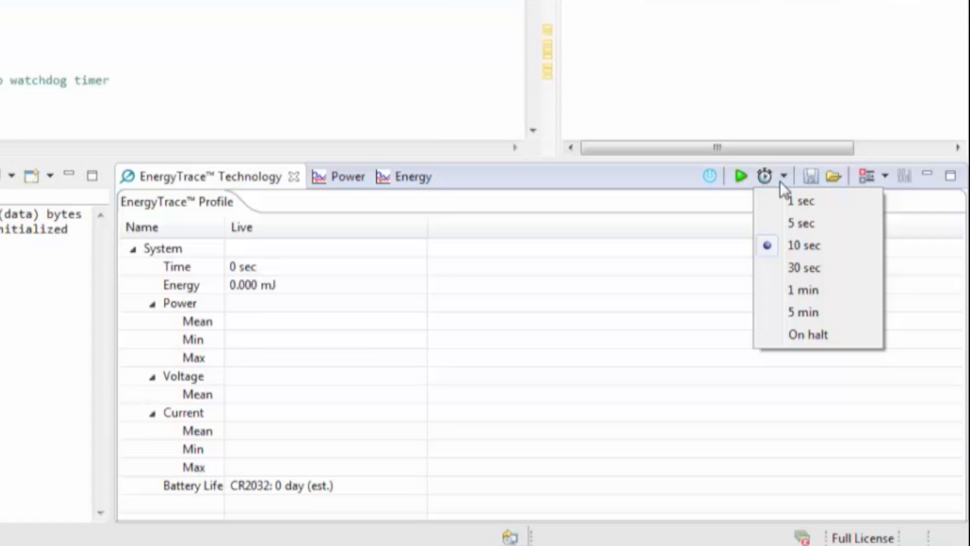
mouse_move(794, 189)
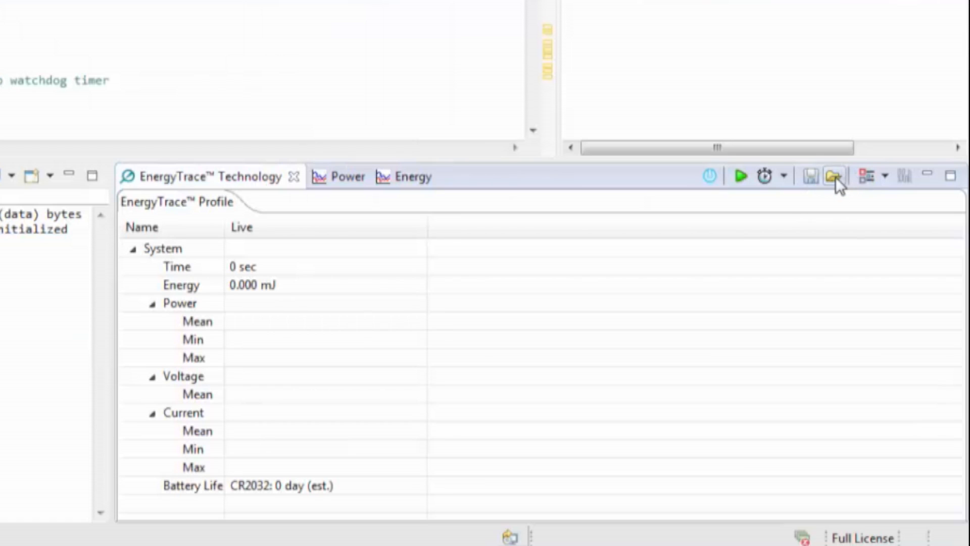
mouse_move(833, 175)
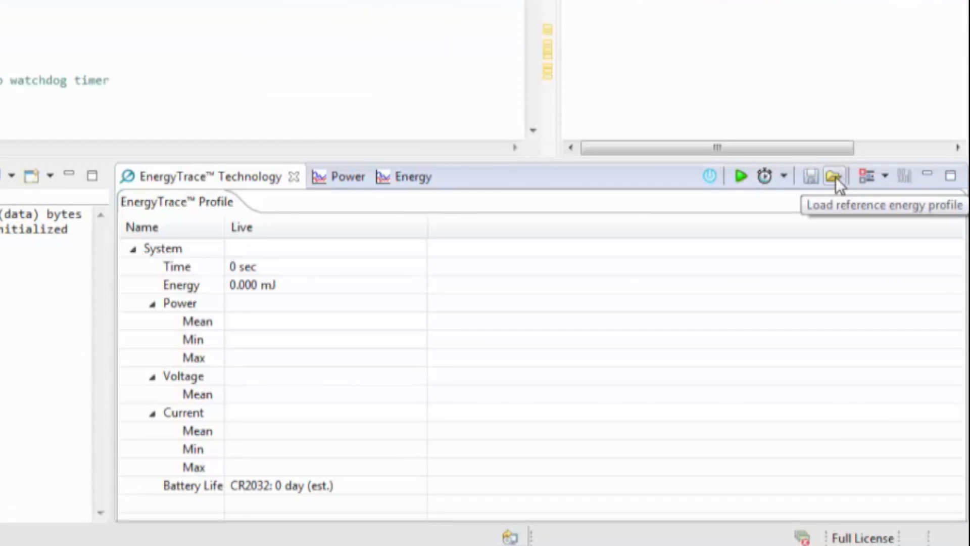
click(887, 176)
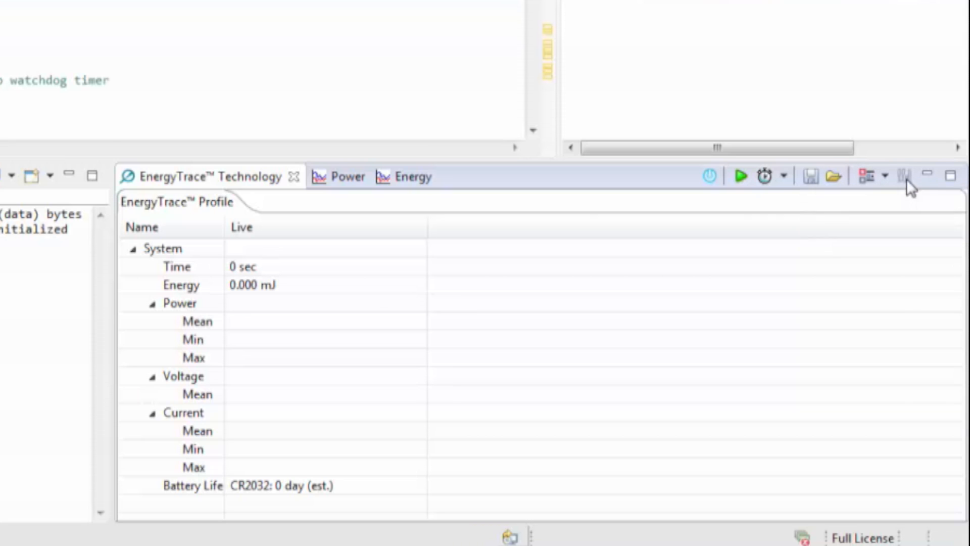
mouse_move(906, 180)
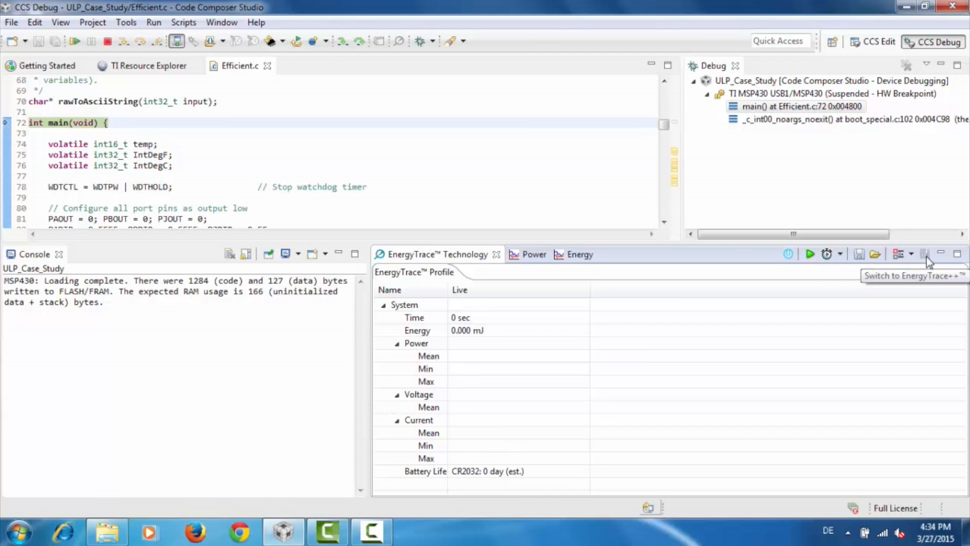
mouse_move(245, 156)
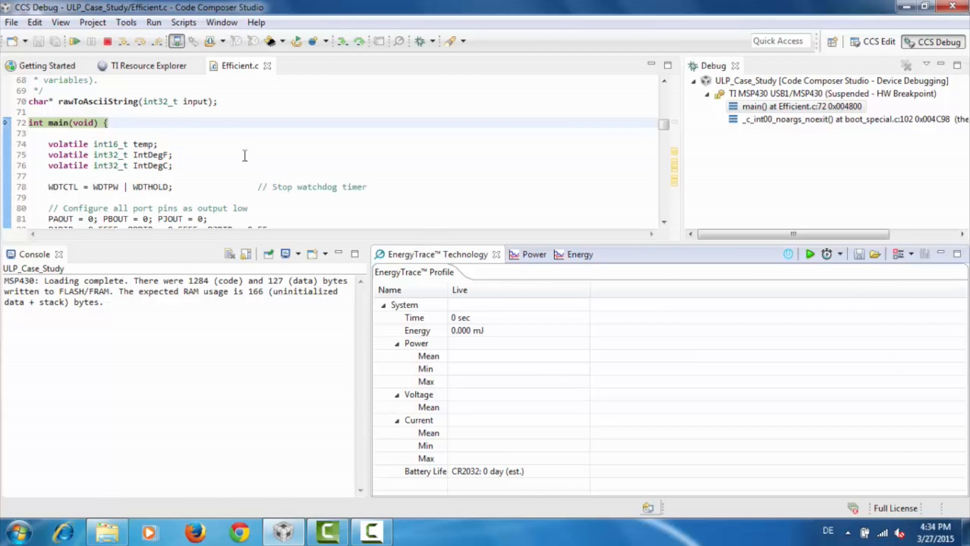
Step: Resume the program and complete a 10-second EnergyTrace collection totalling 10.276 mJ, 26.8-day battery estimate
click(75, 42)
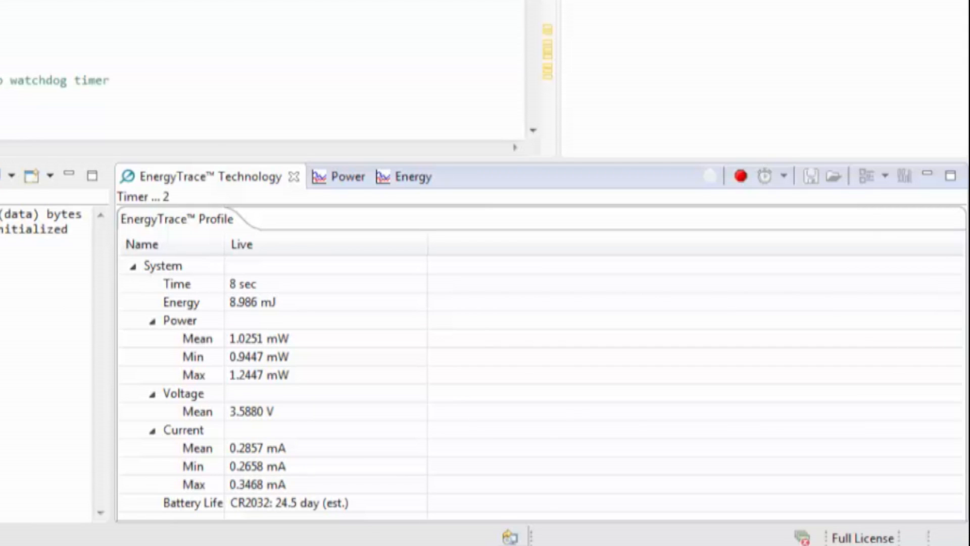
click(739, 176)
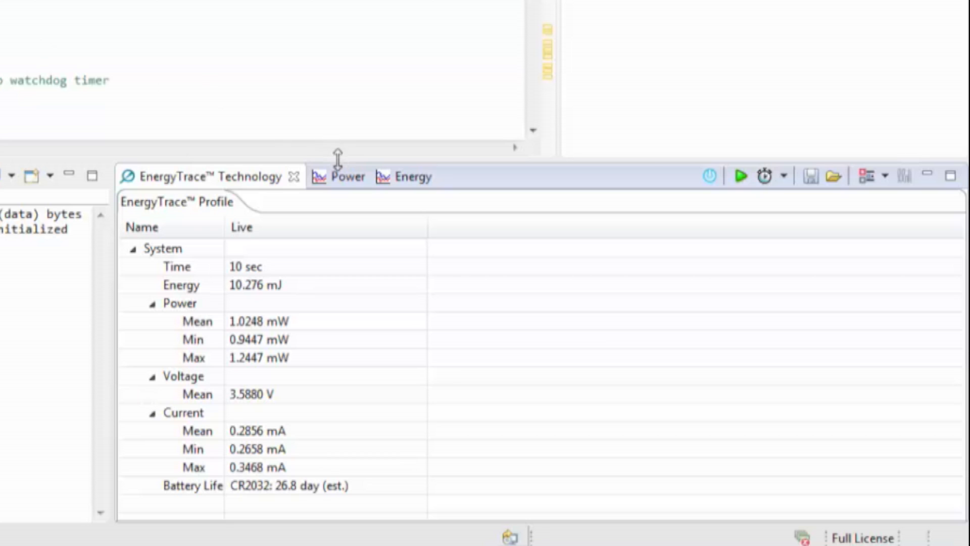
click(342, 177)
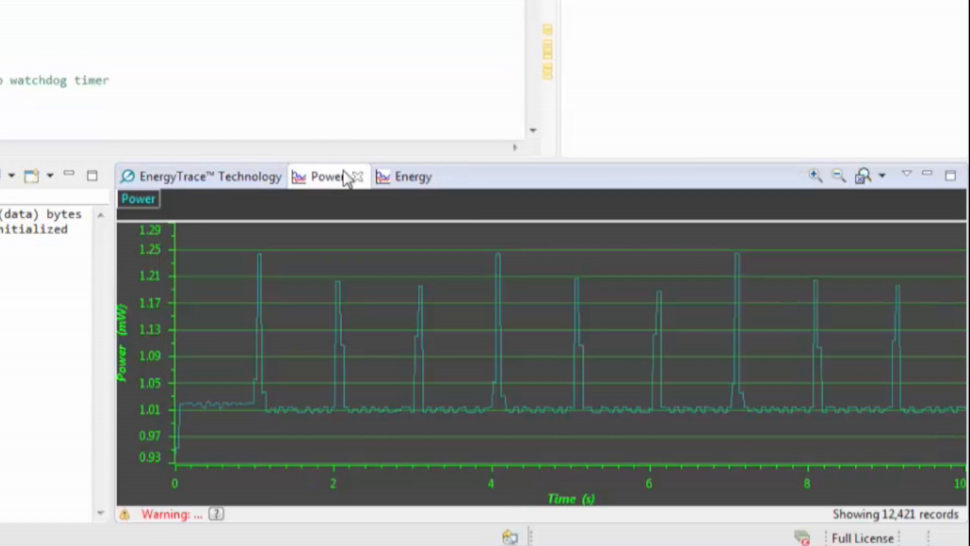
mouse_move(400, 186)
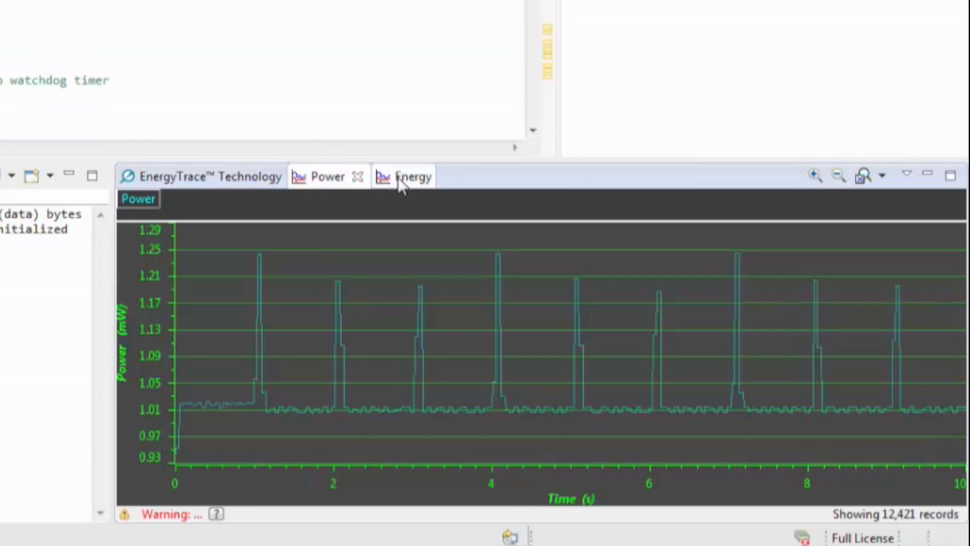
click(405, 177)
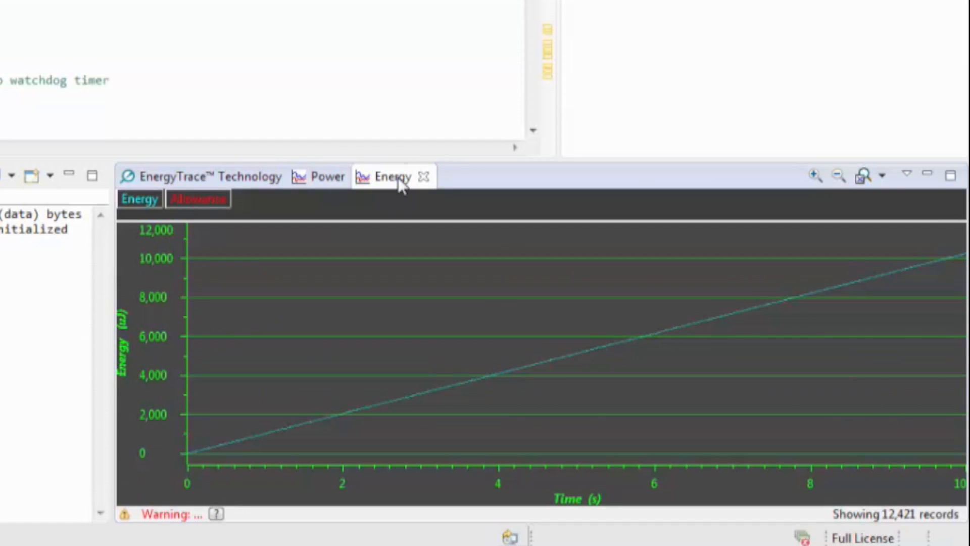
mouse_move(285, 167)
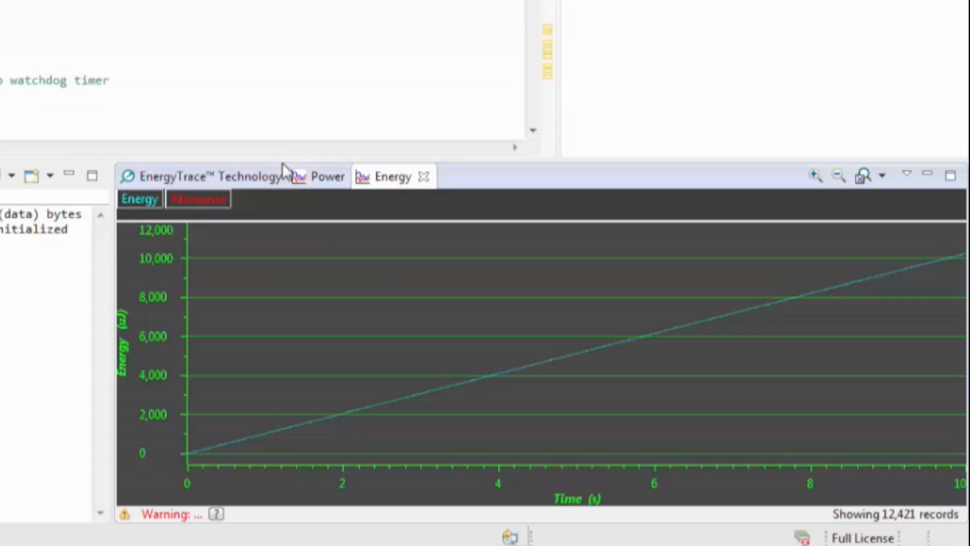
click(204, 177)
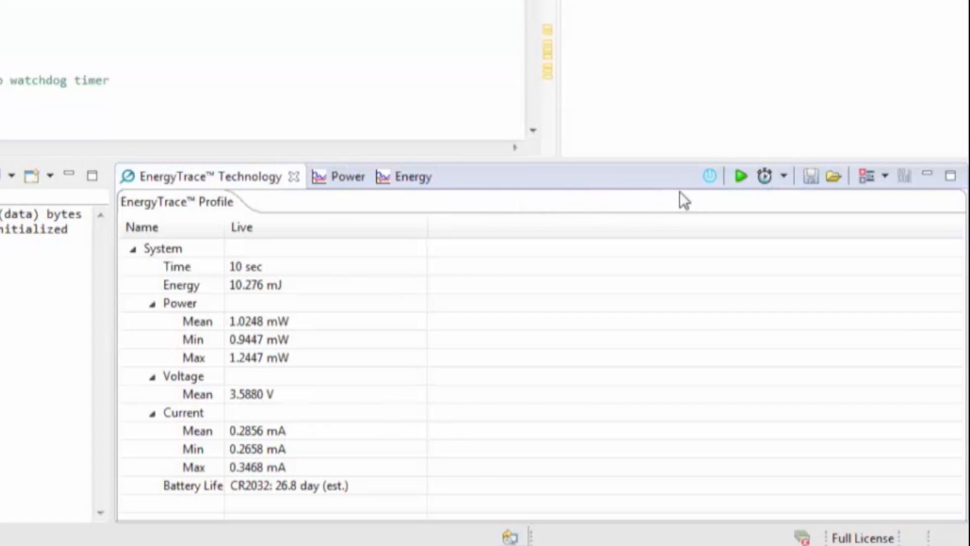
mouse_move(740, 182)
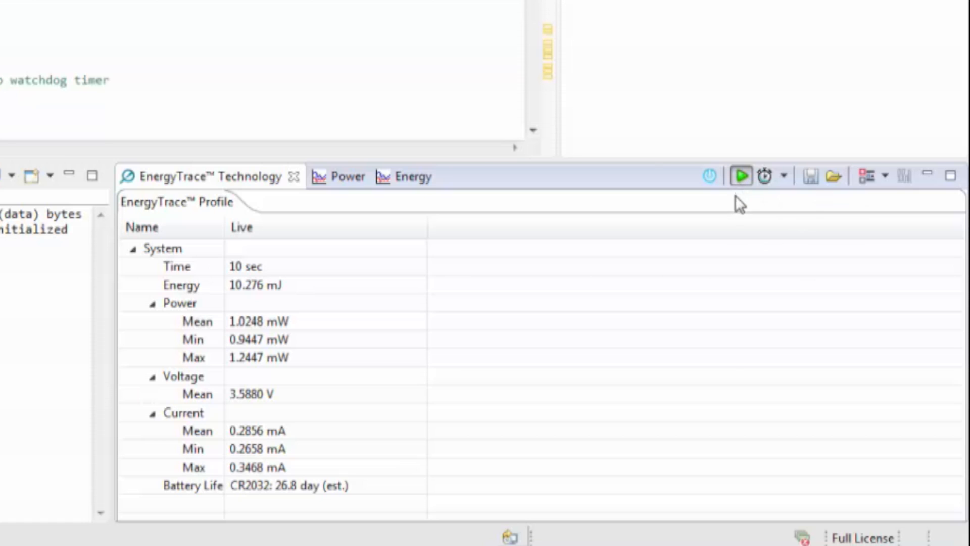
Step: Start a fresh EnergyTrace collection, resetting the profile readings to zero
click(741, 176)
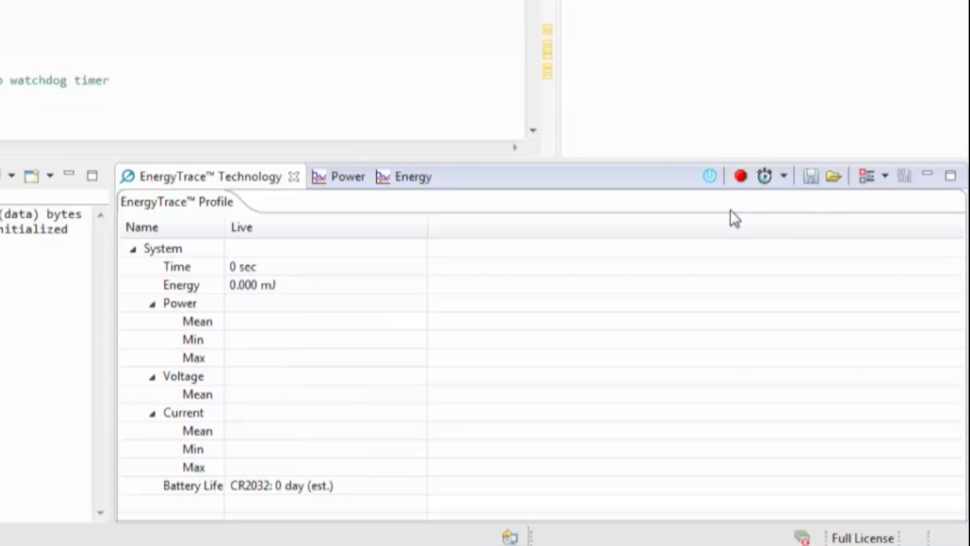